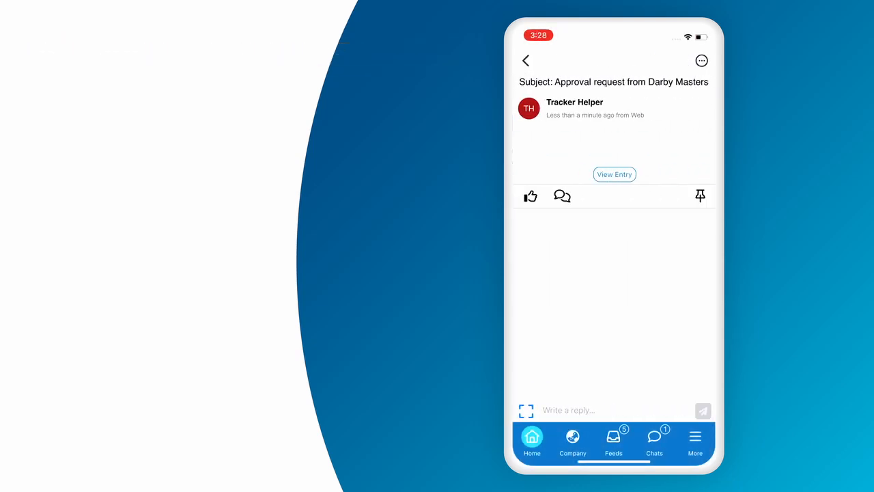
pyautogui.click(614, 174)
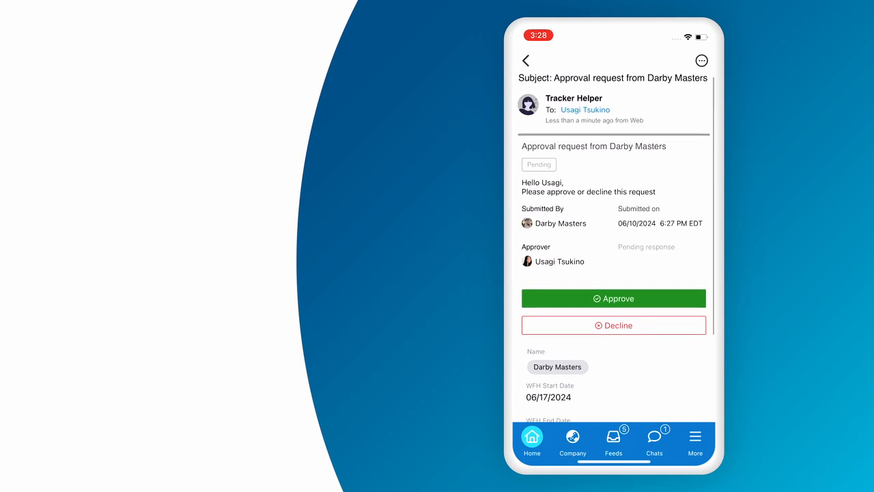
pyautogui.scroll(-3)
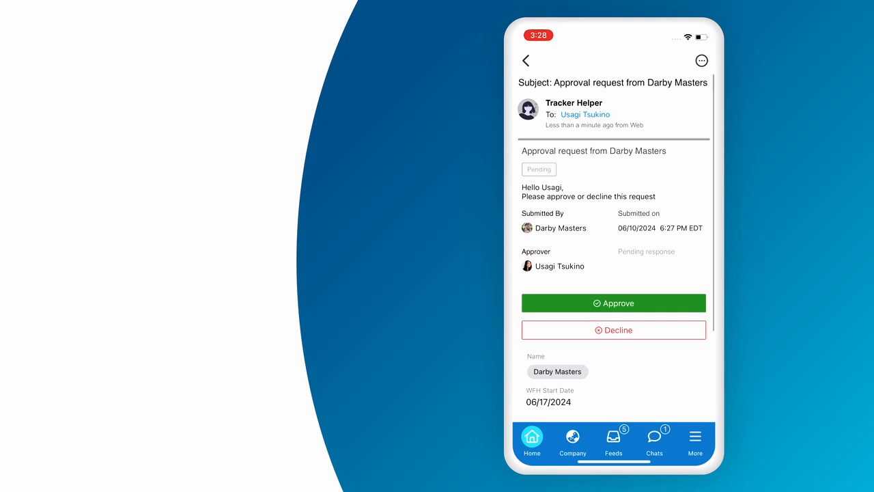
pyautogui.click(613, 303)
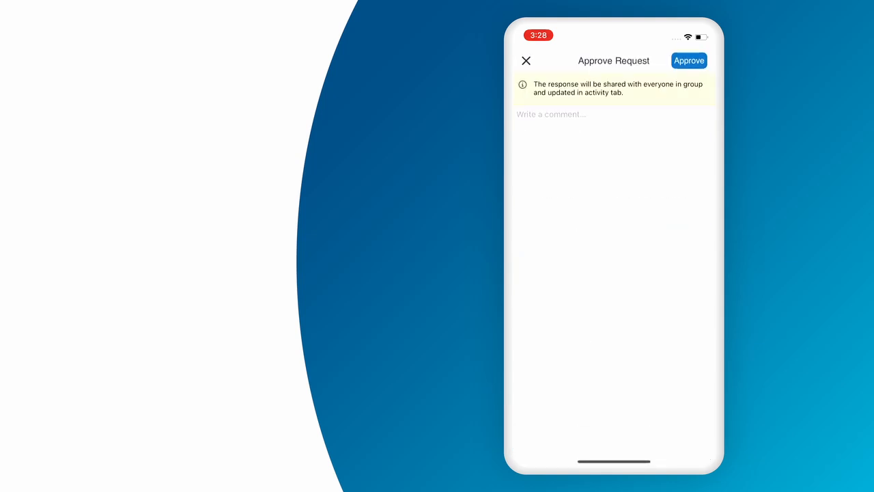
pyautogui.write('Sounds')
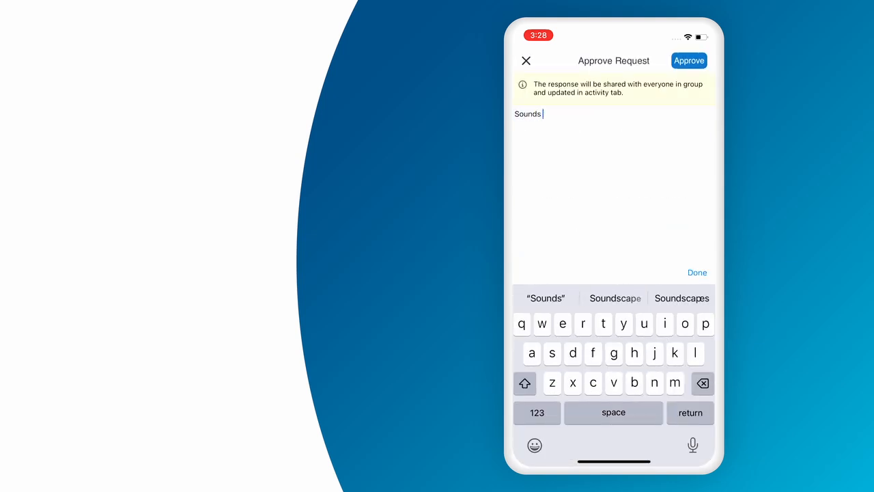
pyautogui.write('good')
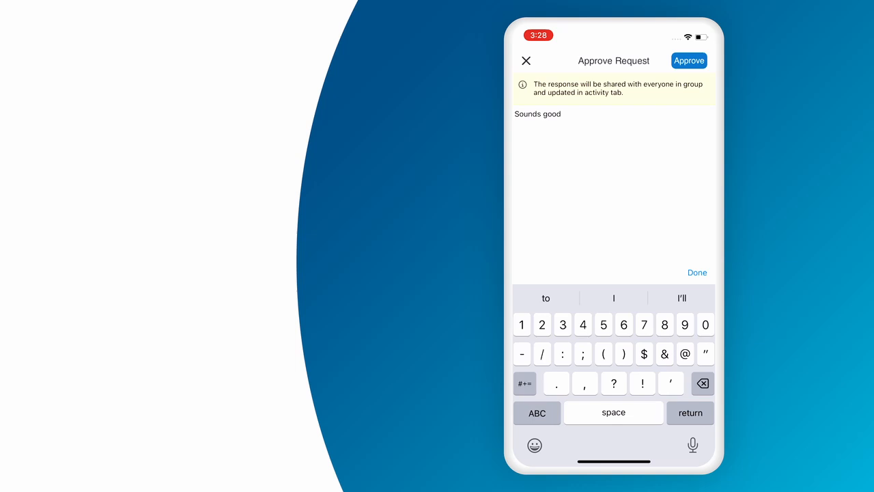
pyautogui.click(688, 60)
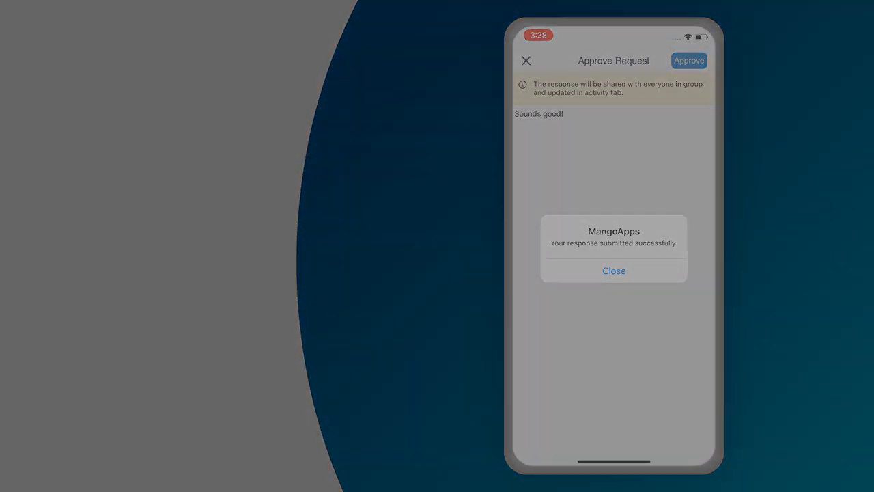
pyautogui.click(614, 271)
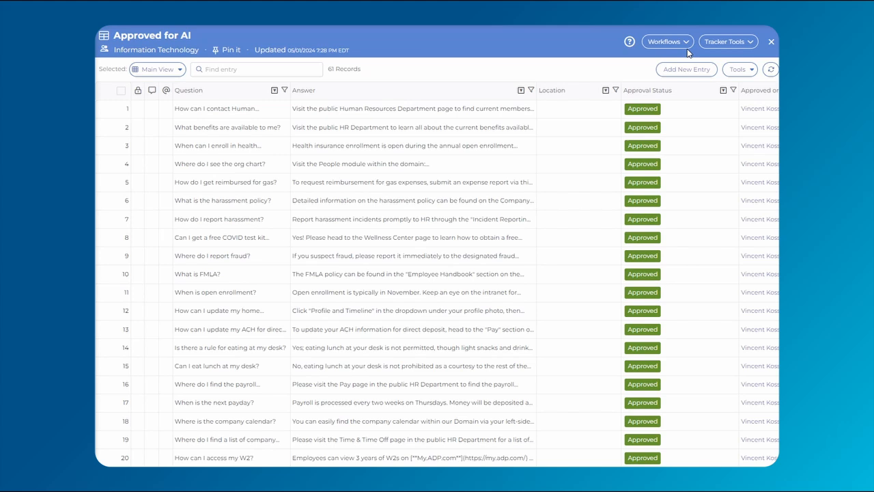
# Choose Create New Workflow from the Approved for AI tracker's Workflows menu.
pyautogui.click(668, 42)
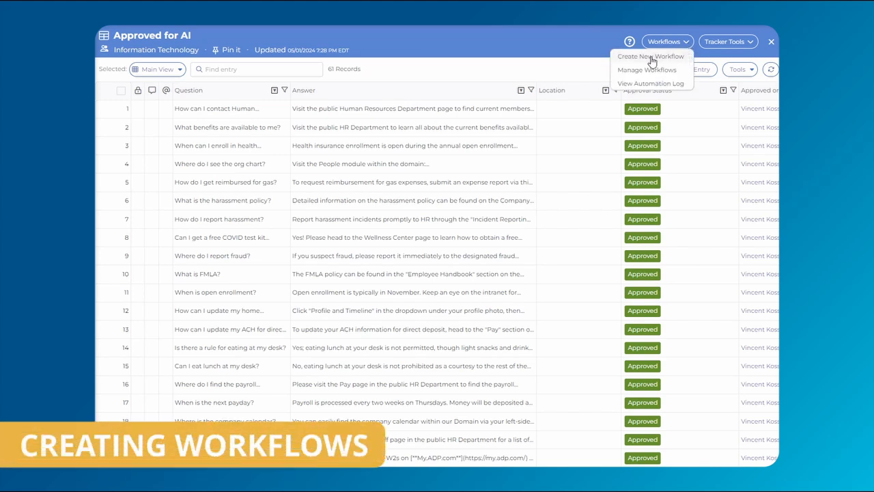
pyautogui.click(650, 56)
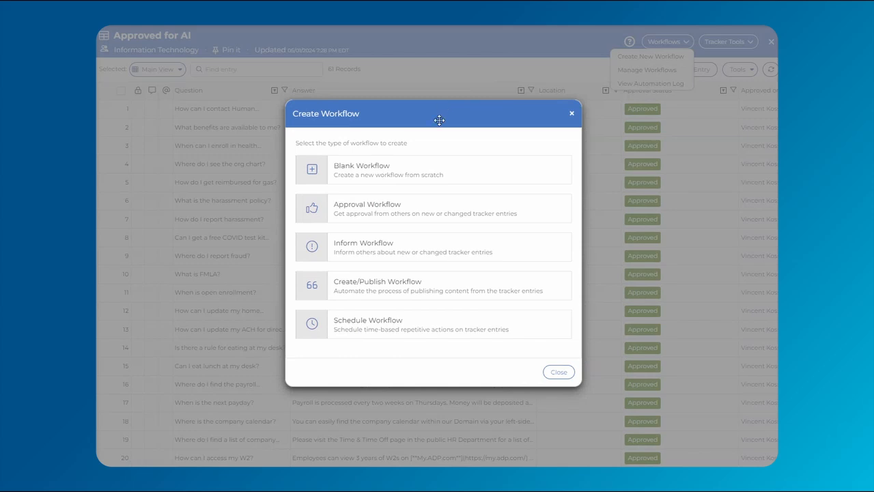
pyautogui.moveTo(548, 251)
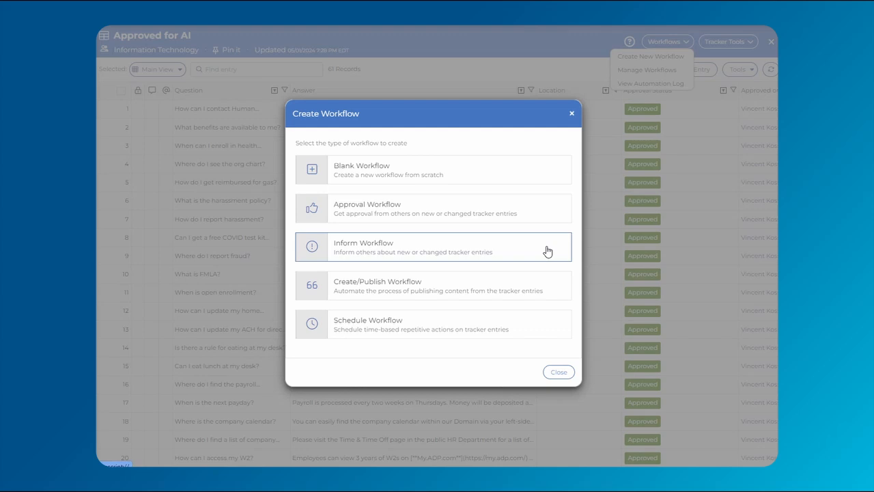
pyautogui.moveTo(553, 287)
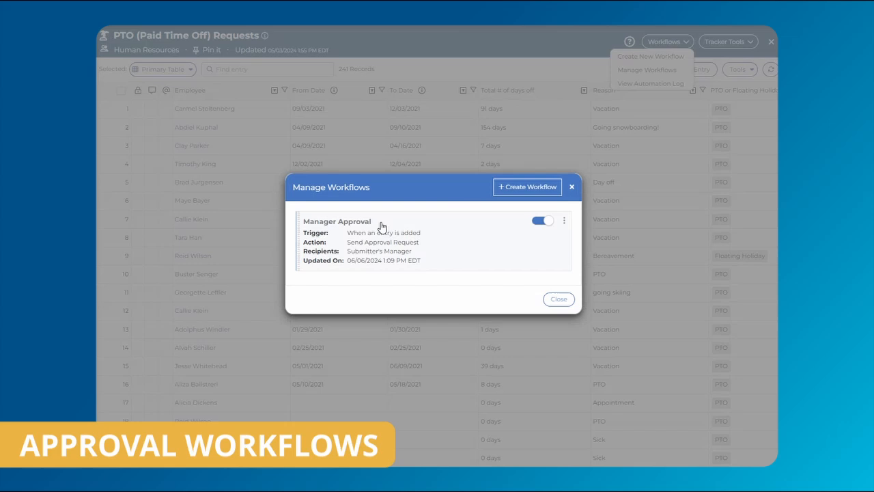
# Review the Manager Approval workflow's trigger, action and approver settings.
pyautogui.click(558, 298)
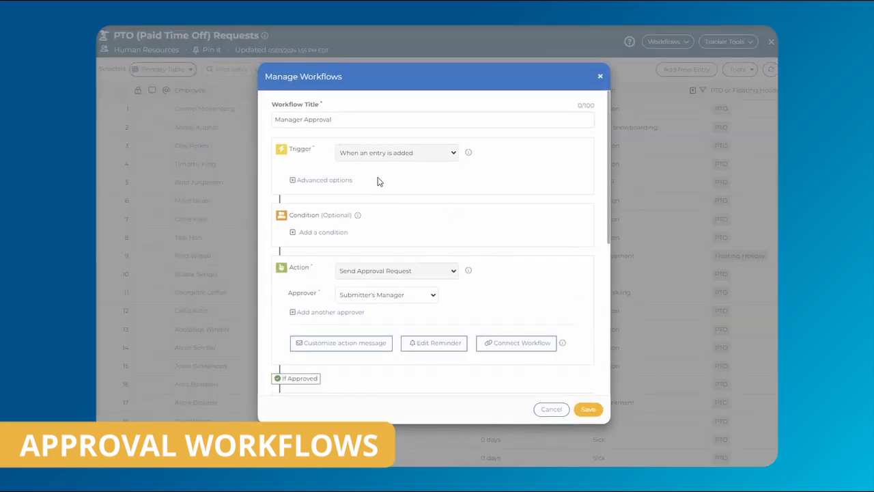
pyautogui.scroll(-3)
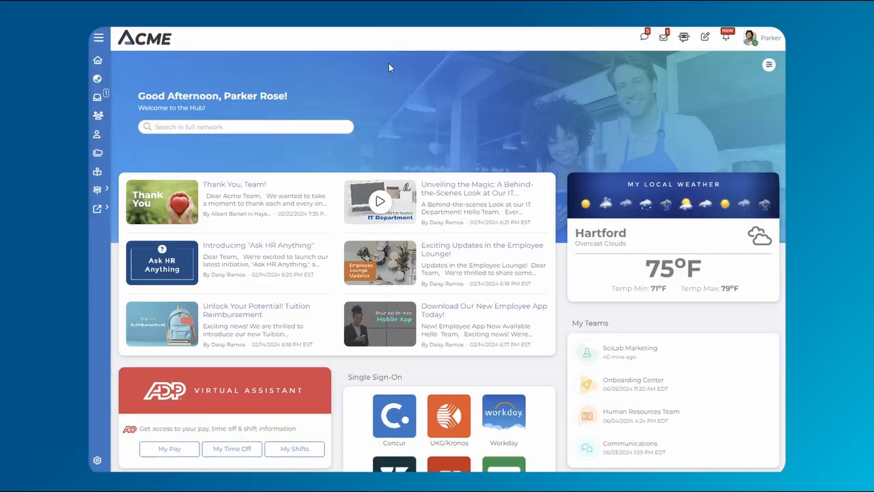
pyautogui.click(662, 37)
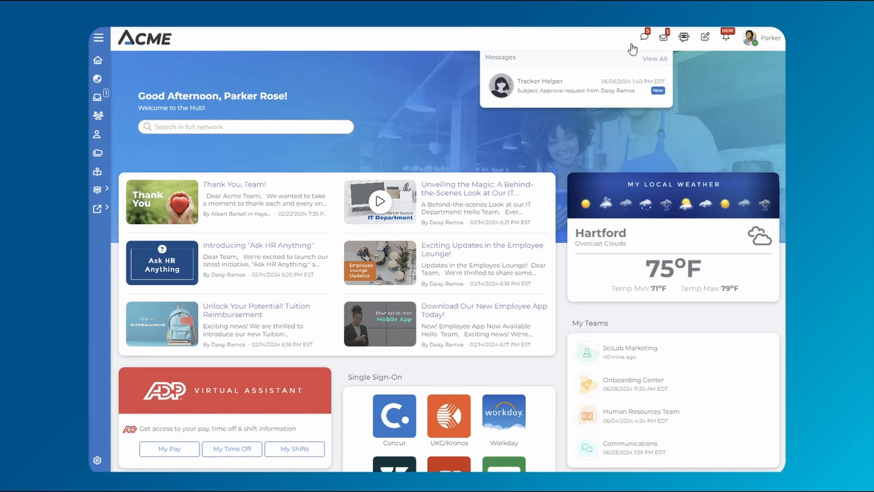
pyautogui.click(575, 84)
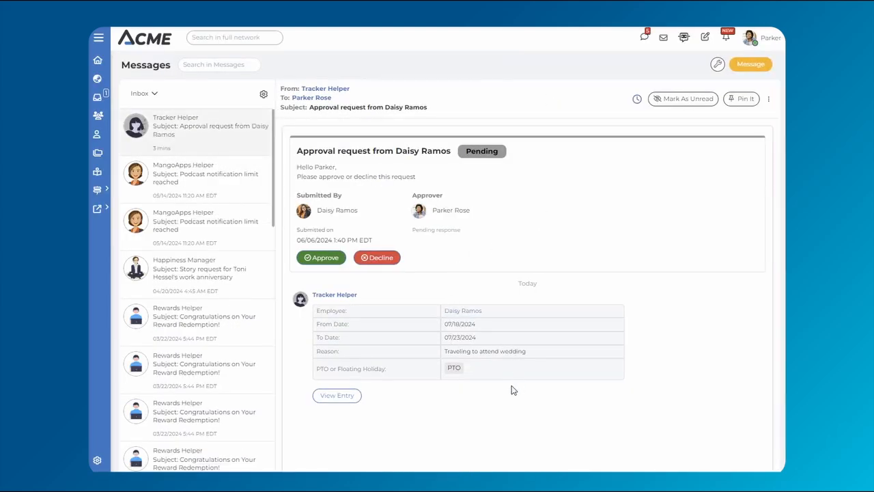
pyautogui.click(321, 257)
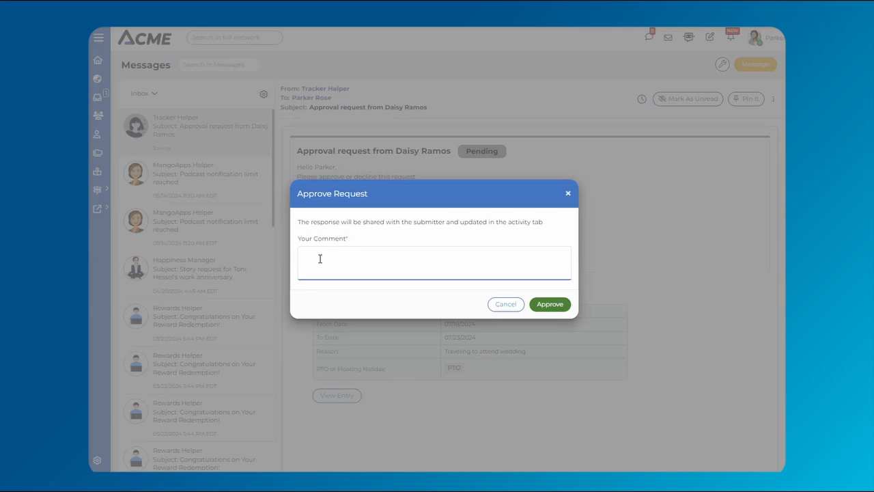
pyautogui.write('Have fun!')
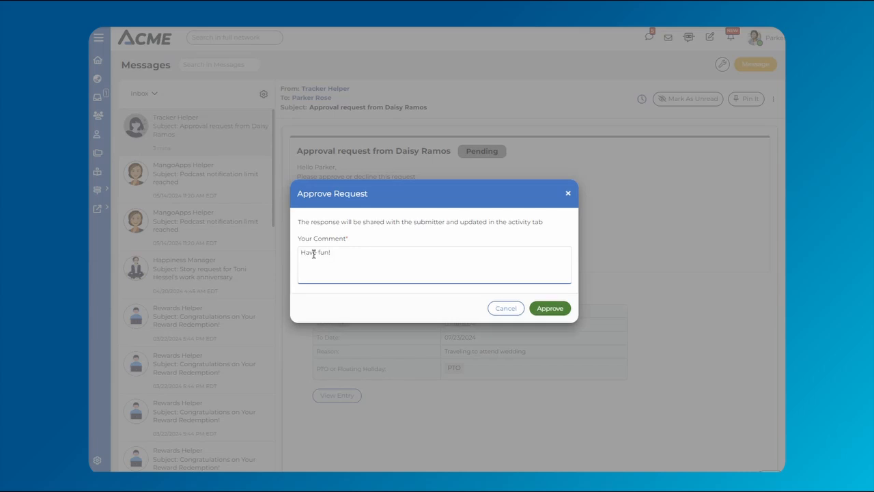
pyautogui.click(550, 308)
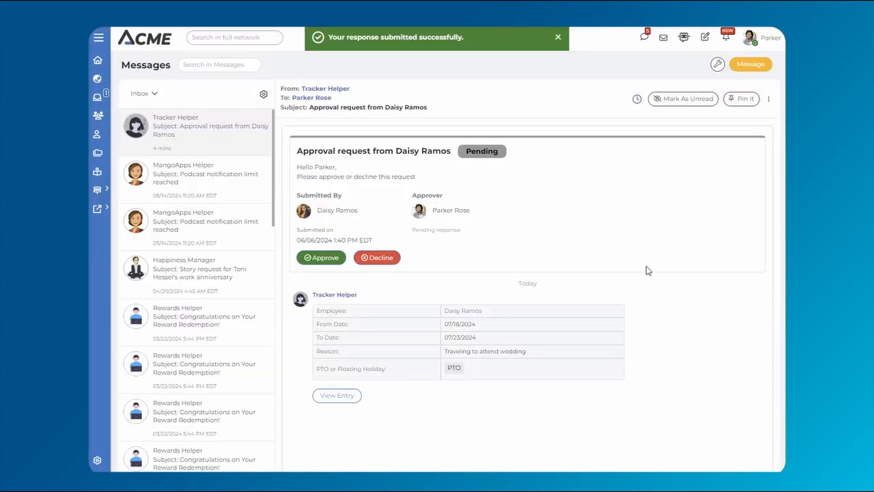
pyautogui.click(321, 258)
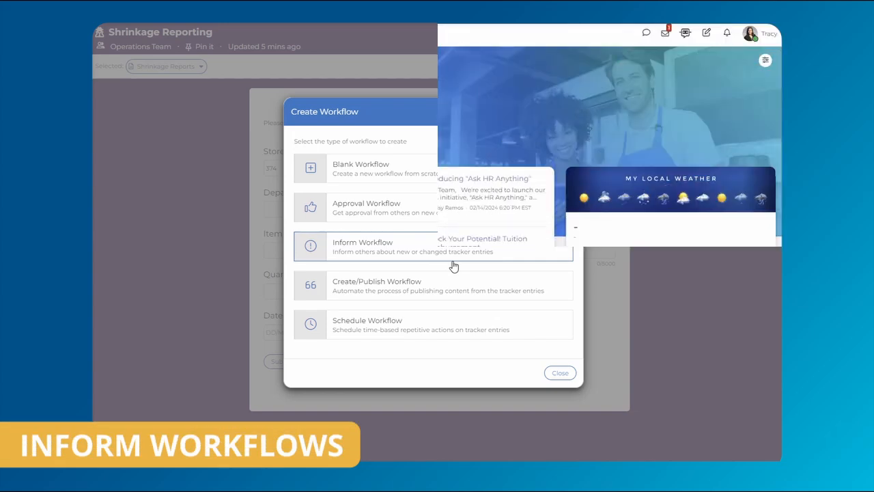
# Open the Tracker Helper info message about the new shrinkage entry from the full inbox.
pyautogui.click(560, 373)
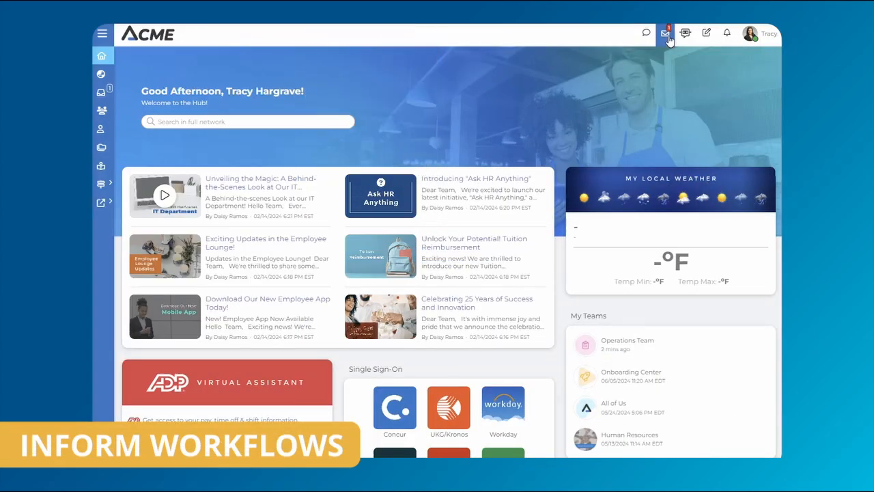
pyautogui.click(665, 33)
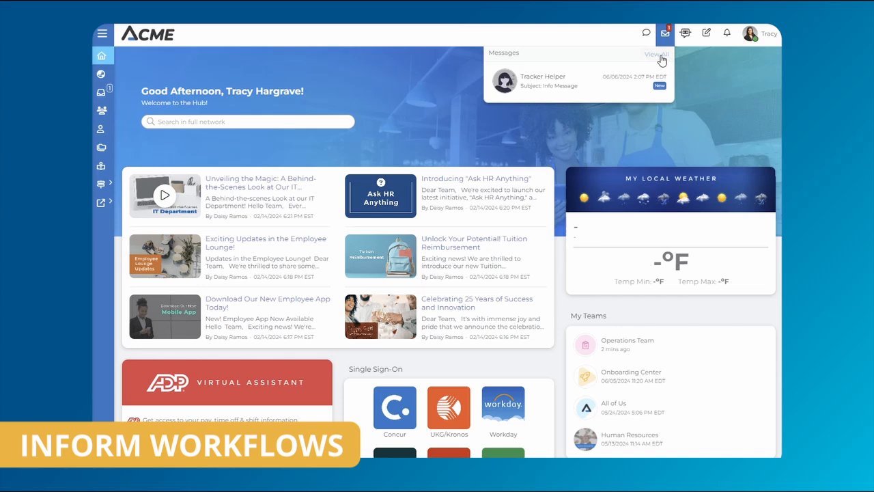
pyautogui.click(656, 54)
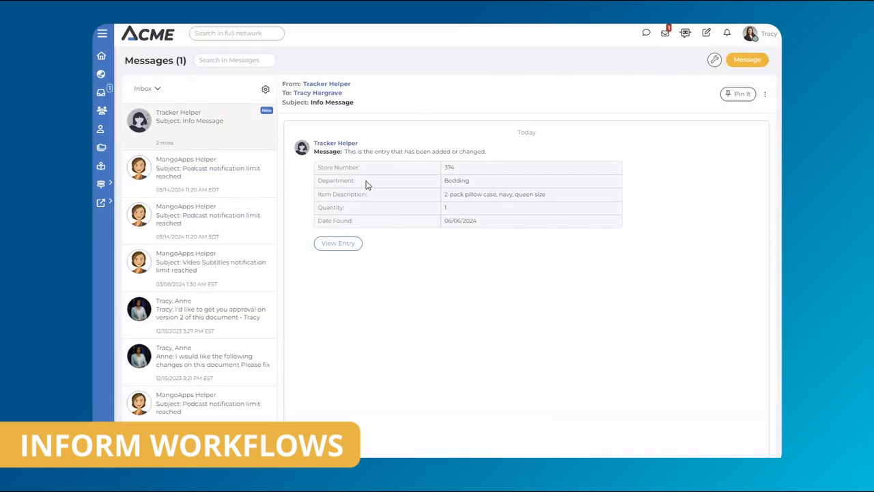
pyautogui.click(338, 242)
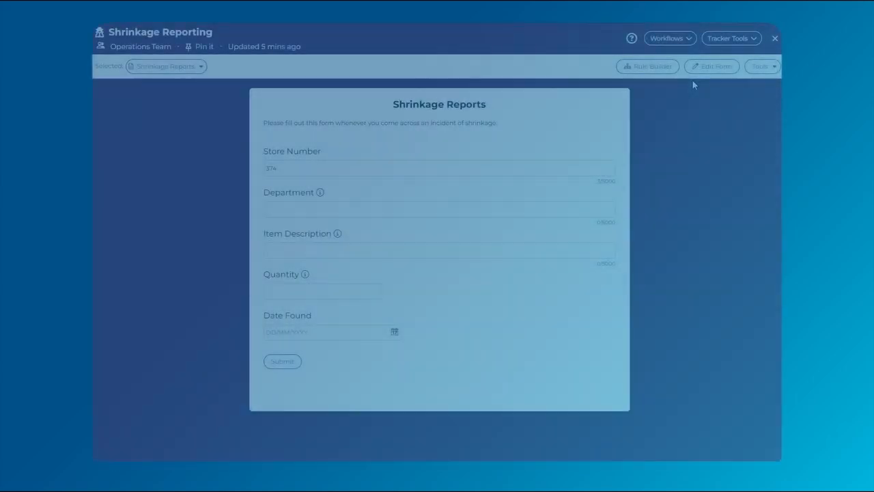
# Edit the Shrink Reports (Inform) workflow from Manage Workflows.
pyautogui.click(649, 66)
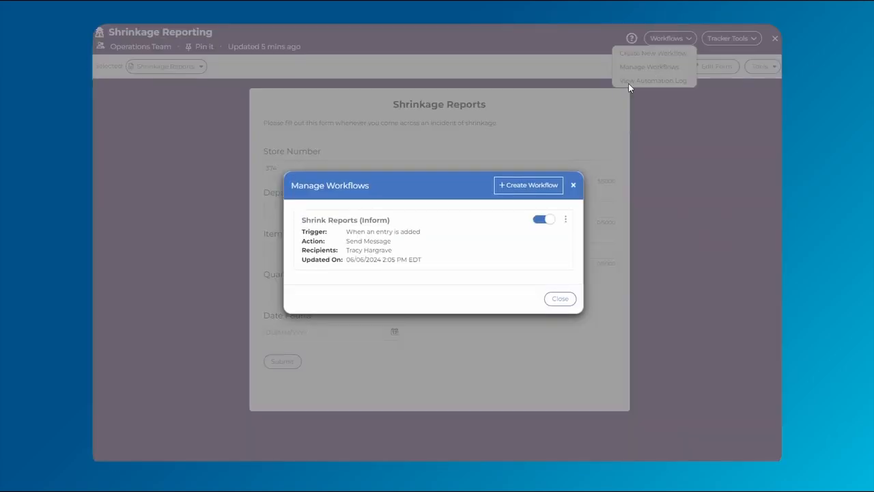
pyautogui.click(566, 219)
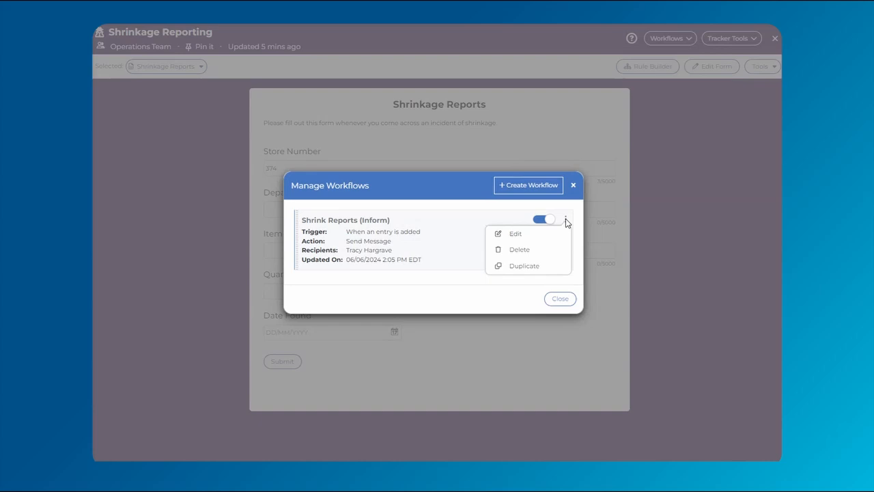
pyautogui.click(515, 233)
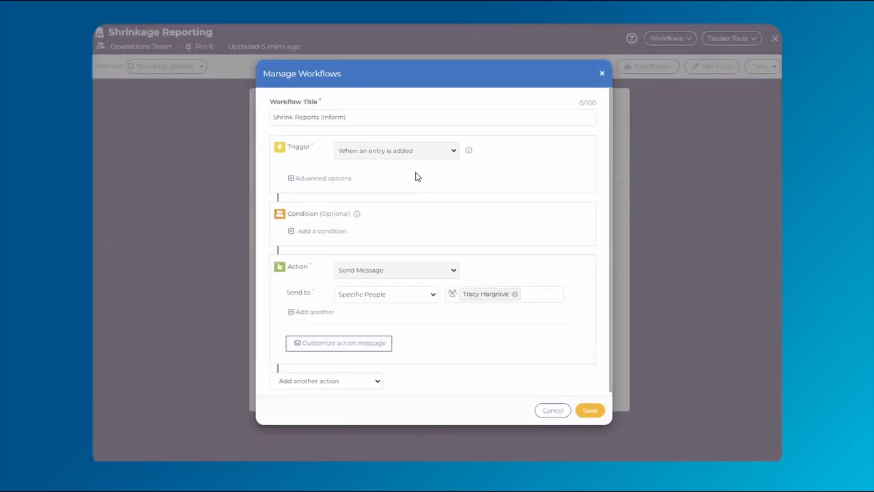
pyautogui.moveTo(478, 320)
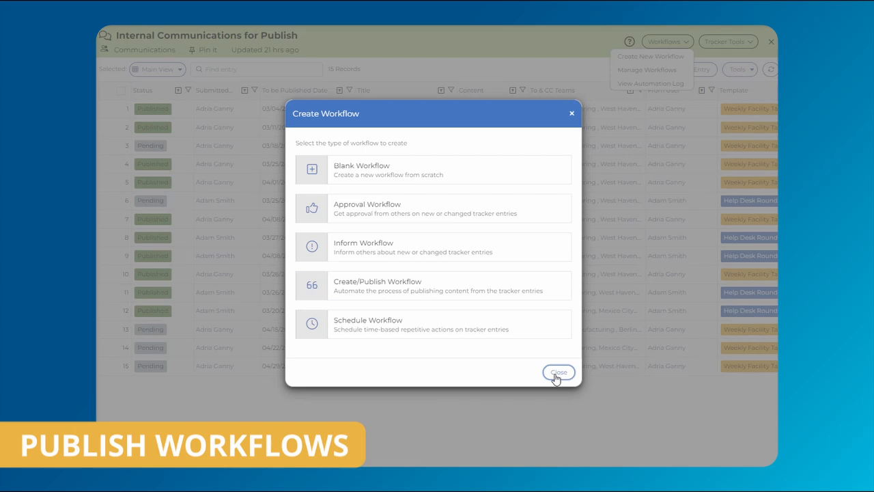
# Limit Publish Workflow to one approval status and save it.
pyautogui.click(558, 373)
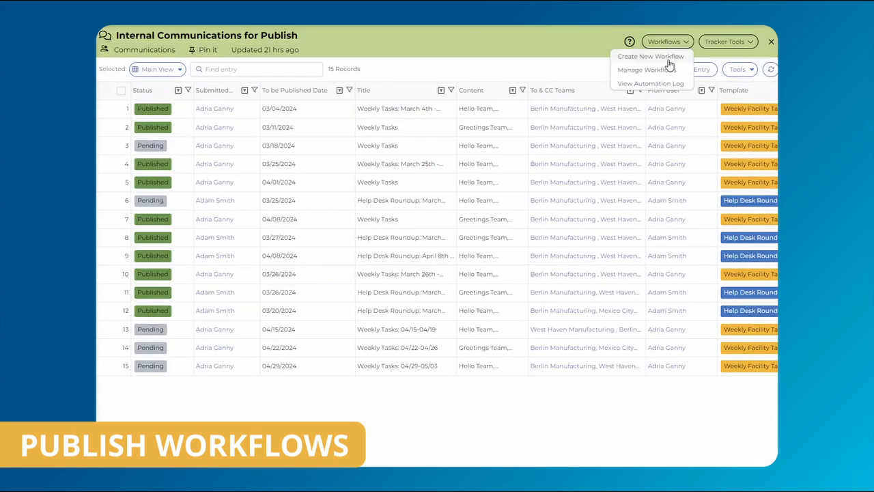
pyautogui.click(646, 69)
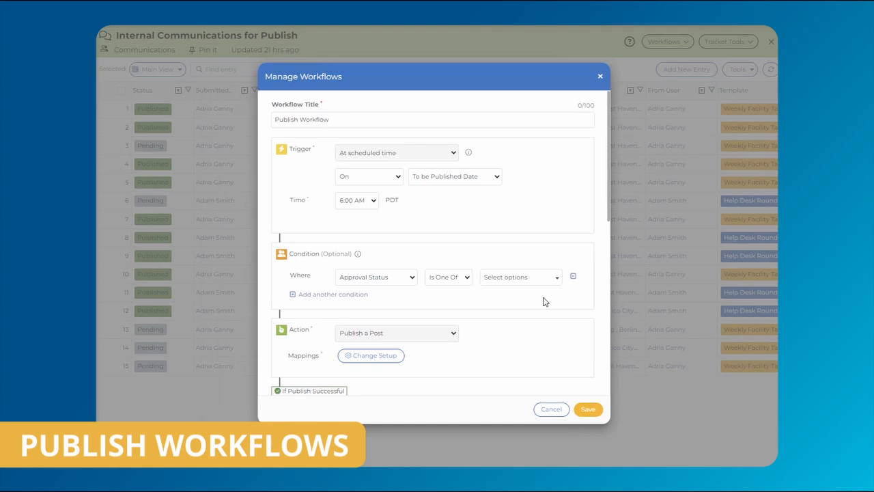
pyautogui.click(519, 277)
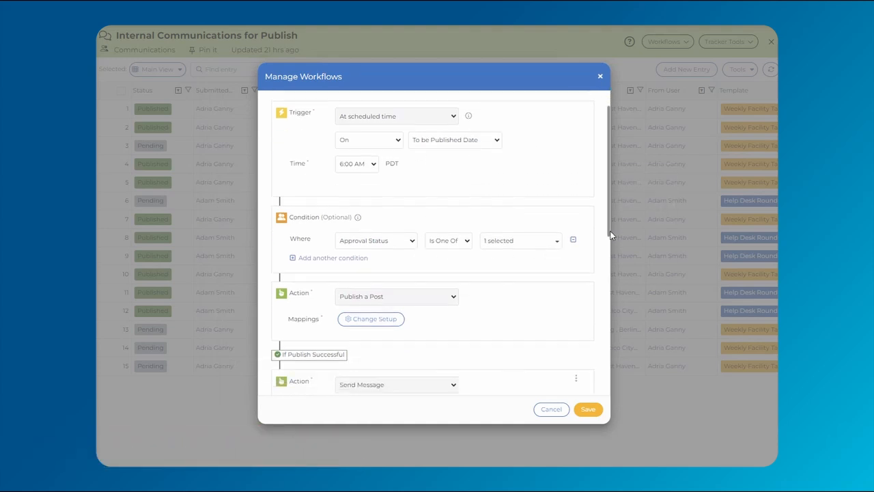
pyautogui.scroll(-3)
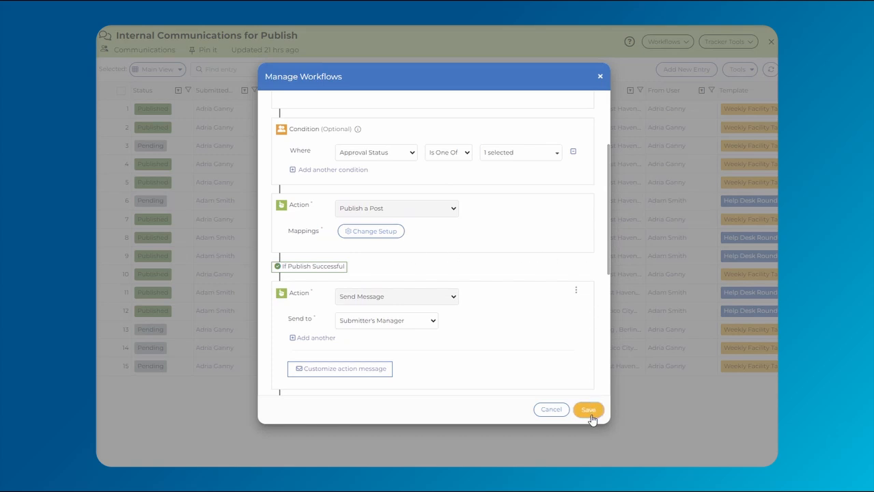
pyautogui.click(589, 409)
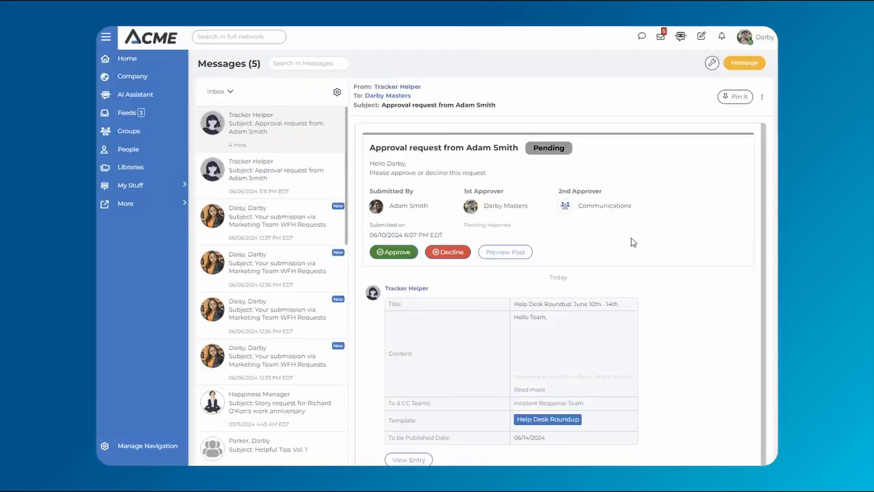
pyautogui.click(504, 251)
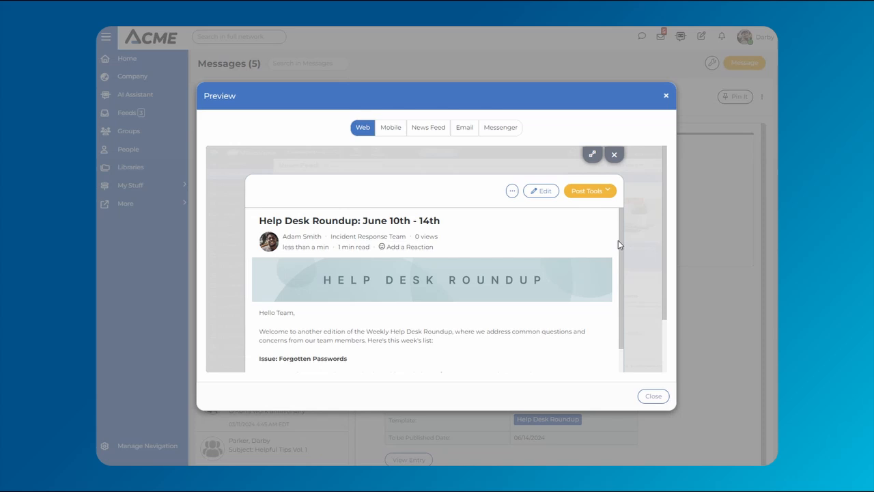
pyautogui.scroll(-3)
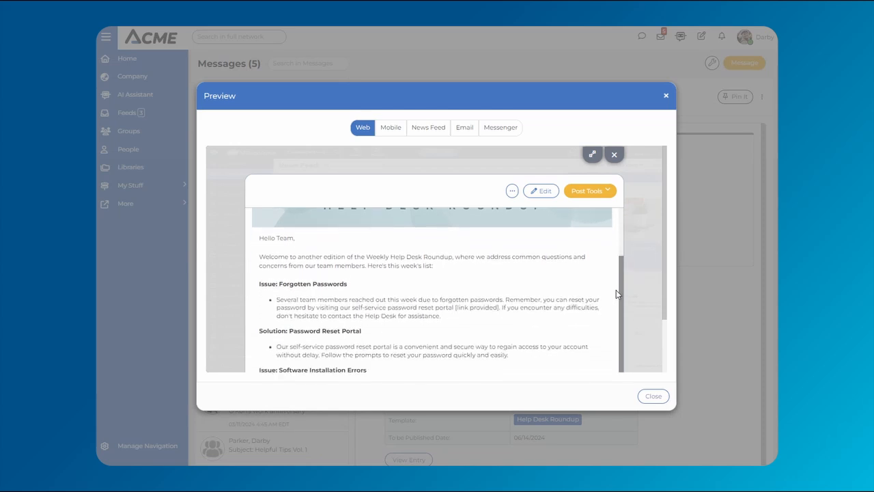
pyautogui.scroll(-3)
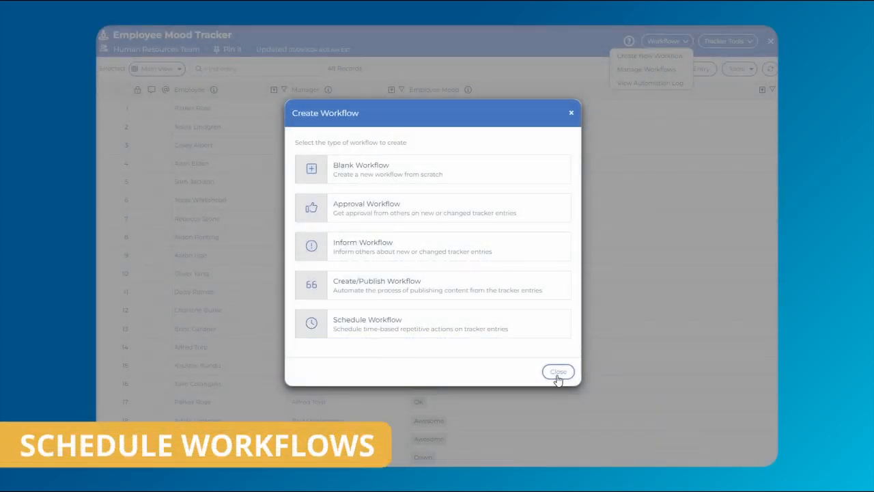
# List the Employee Mood Tracker's workflows and show the Weekly Mood Workflow's actions.
pyautogui.click(558, 371)
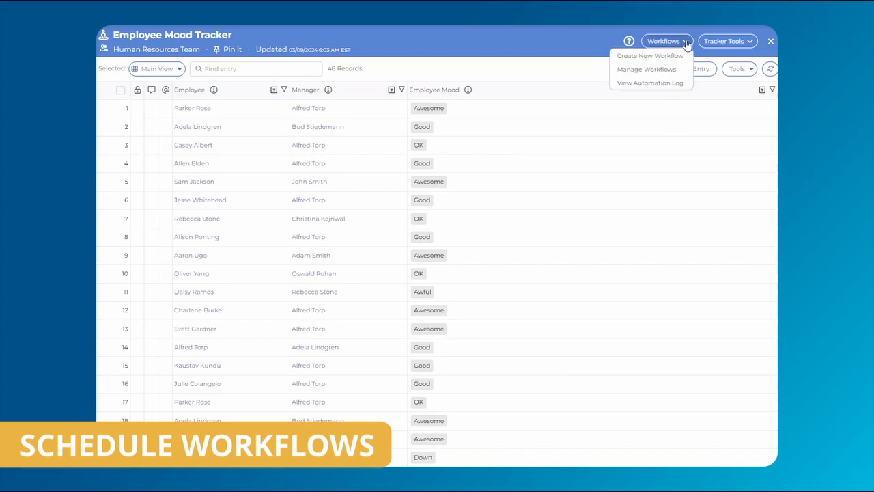
pyautogui.click(647, 69)
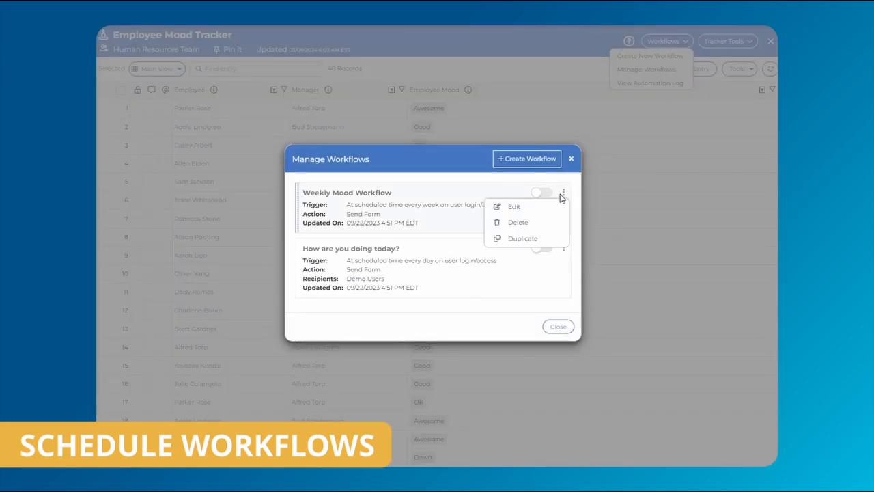
pyautogui.click(514, 206)
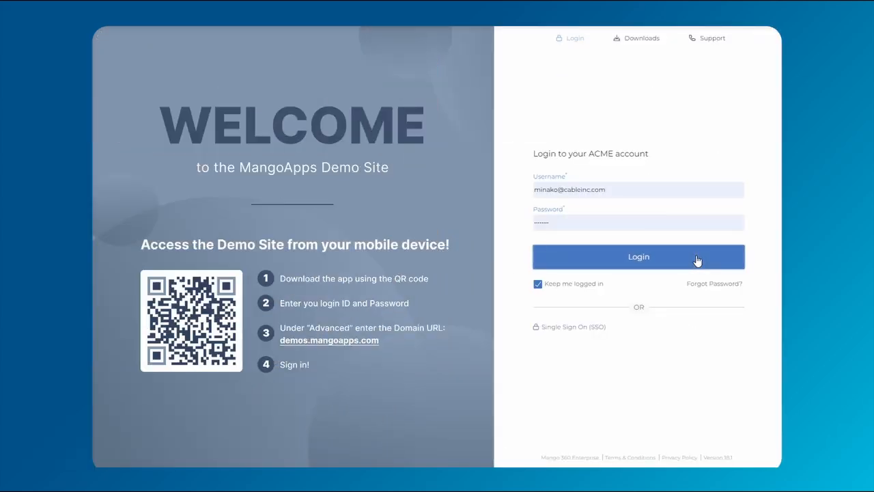
# Log in to the ACME site and submit a Somewhat Satisfied feedback rating.
pyautogui.click(638, 256)
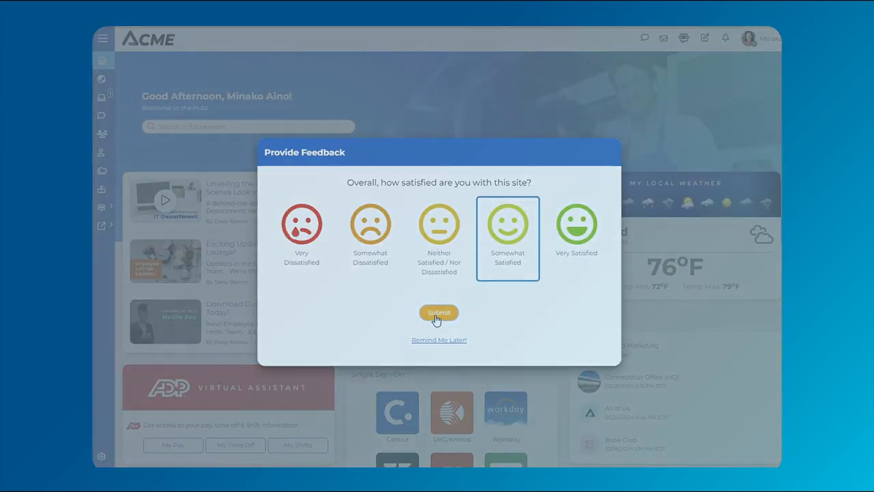
pyautogui.click(439, 313)
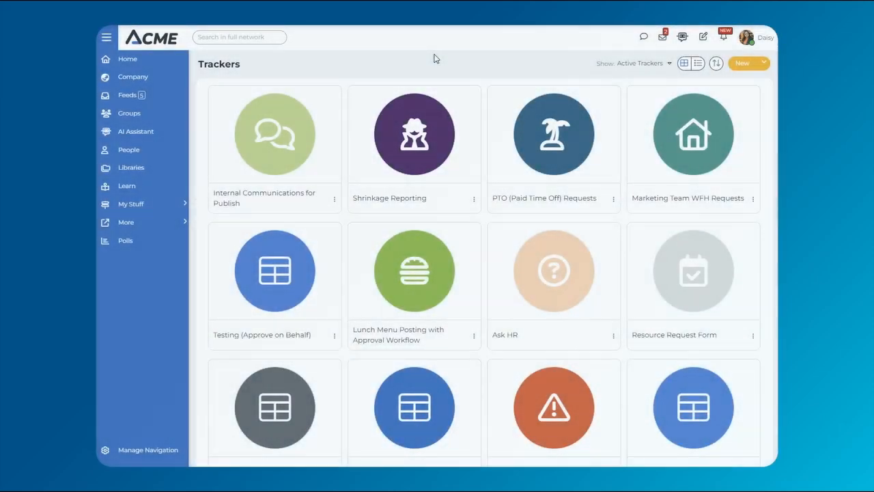
# Edit the WFH Approvals workflow from the Marketing Team WFH Requests tracker's Manage Workflows list.
pyautogui.click(693, 134)
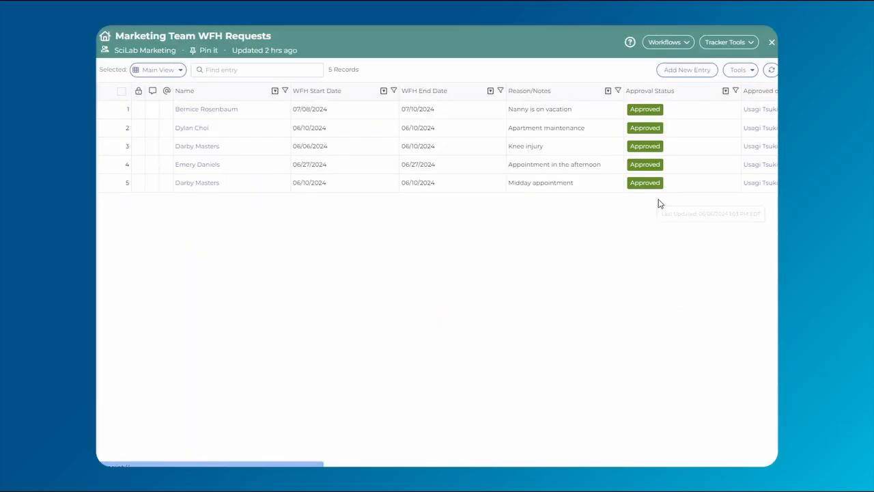
pyautogui.click(664, 42)
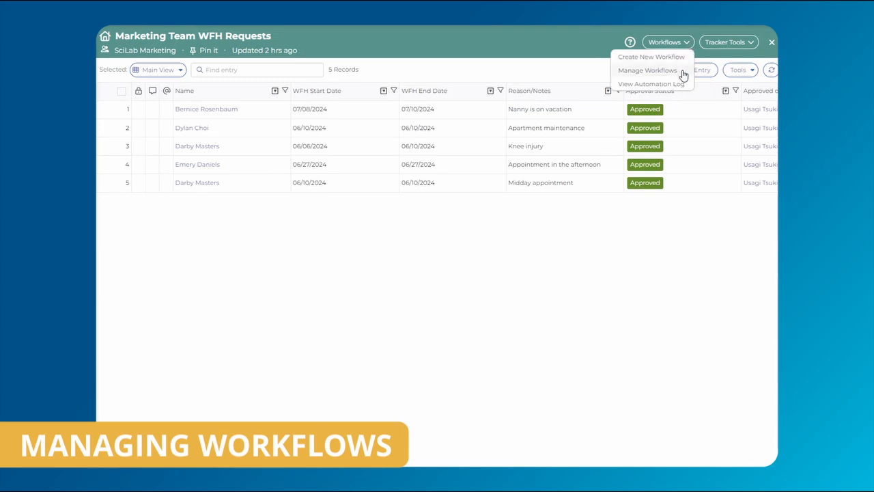
pyautogui.click(647, 70)
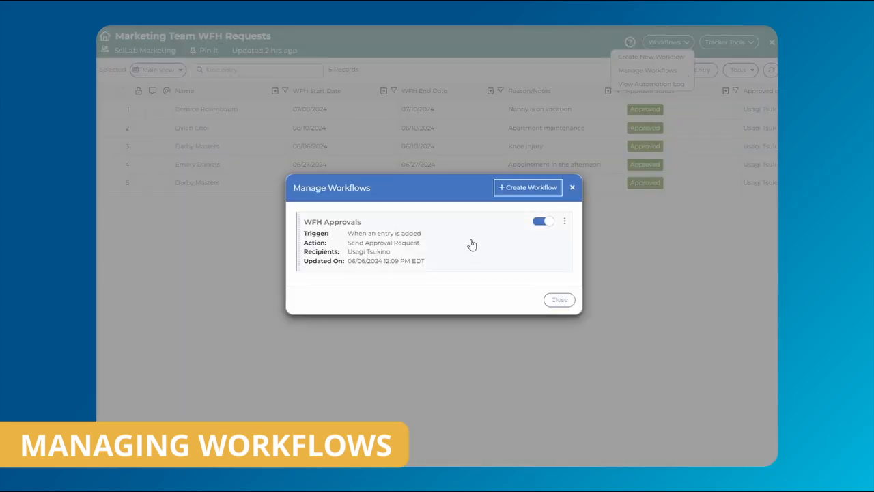
pyautogui.click(565, 220)
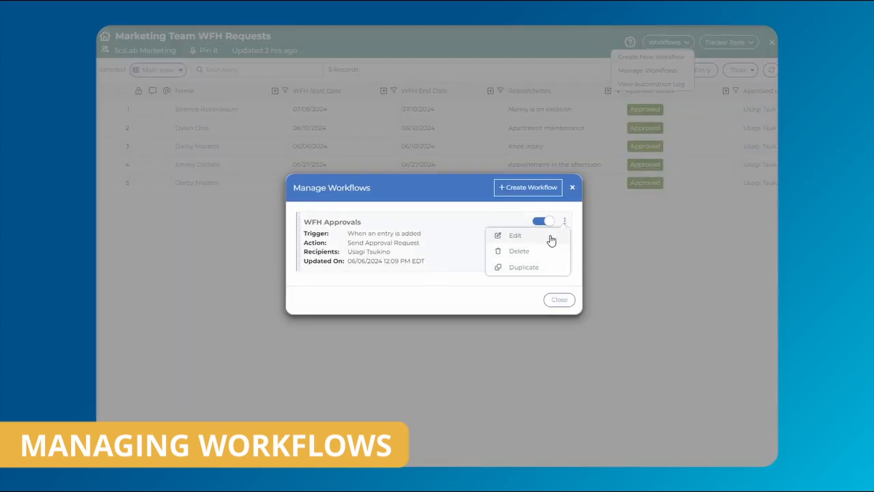
pyautogui.click(515, 235)
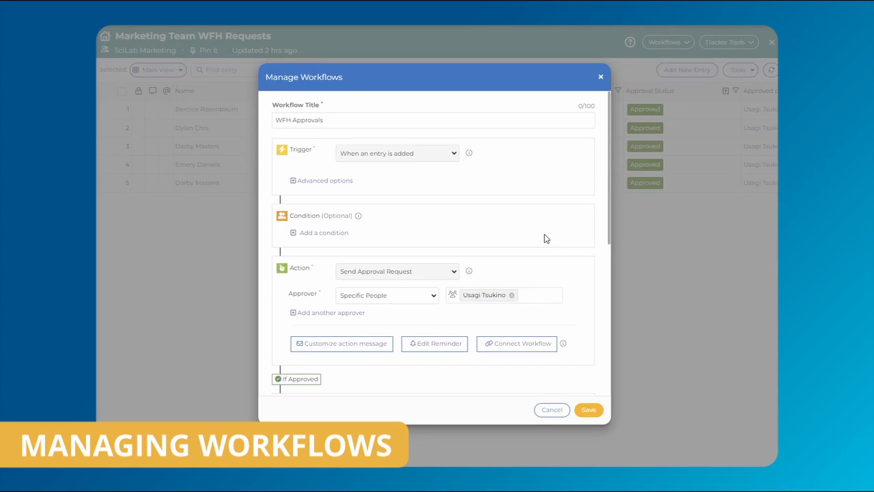
pyautogui.scroll(-3)
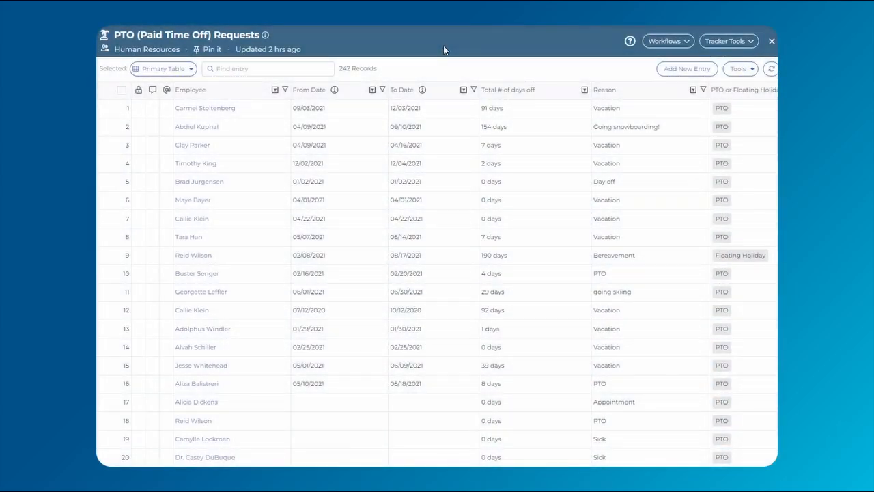
# Review the PTO tracker's execution log of Manager Approval and Vacation Request Approval runs, then close it.
pyautogui.click(668, 41)
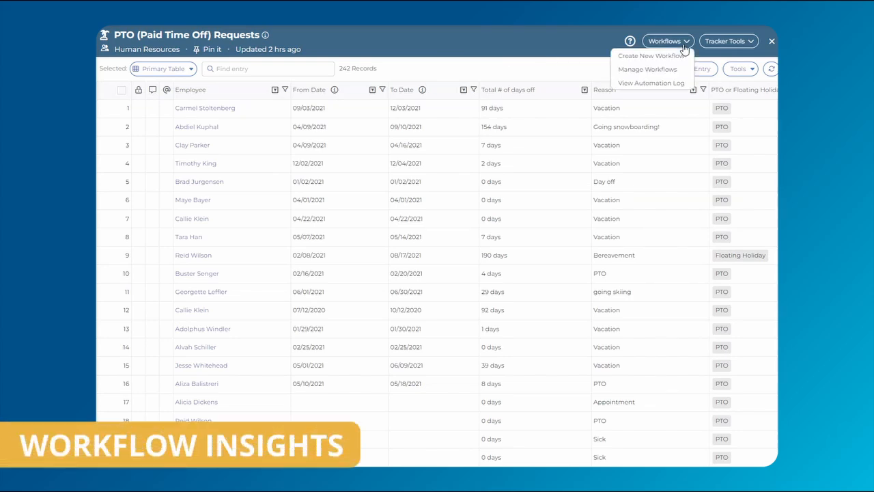
pyautogui.click(651, 83)
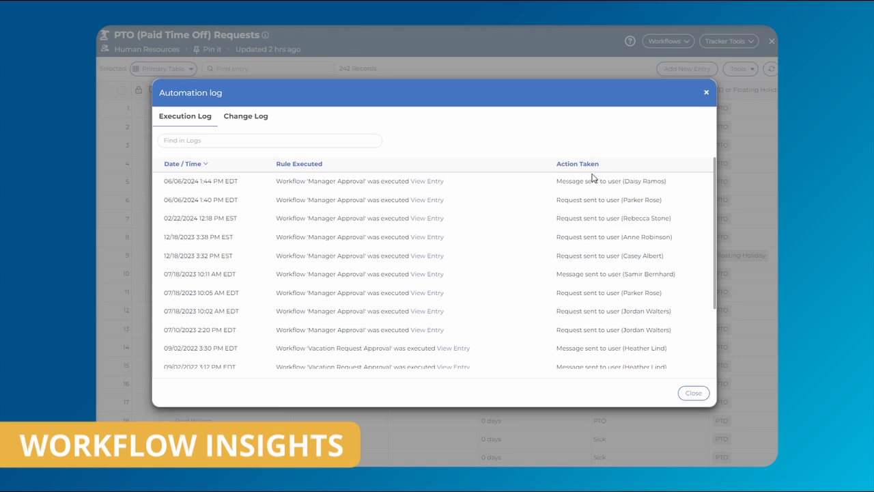
pyautogui.scroll(-3)
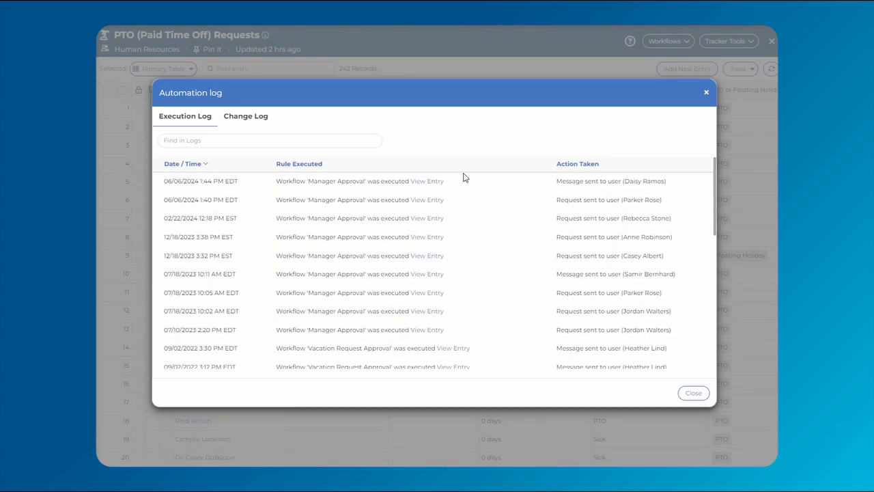
pyautogui.click(245, 116)
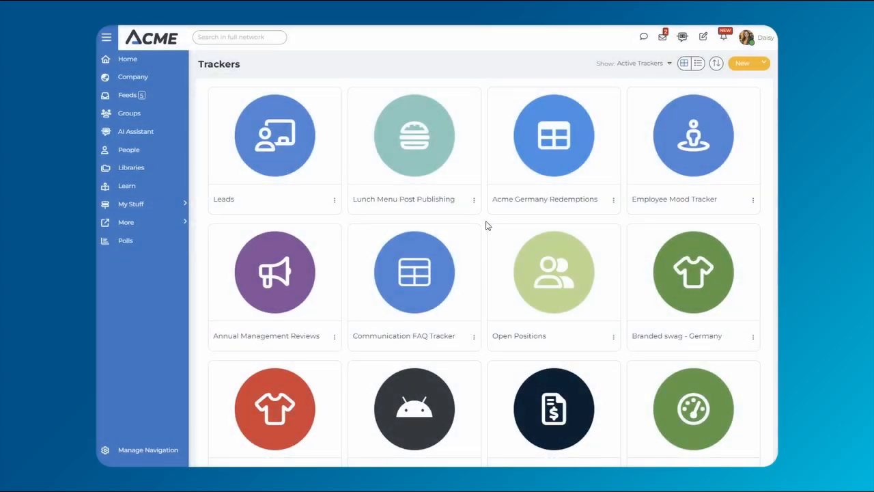
# Open the Lunch Menu Post Publishing tracker and enter the workflow title 'Lunch Menu'.
pyautogui.click(414, 135)
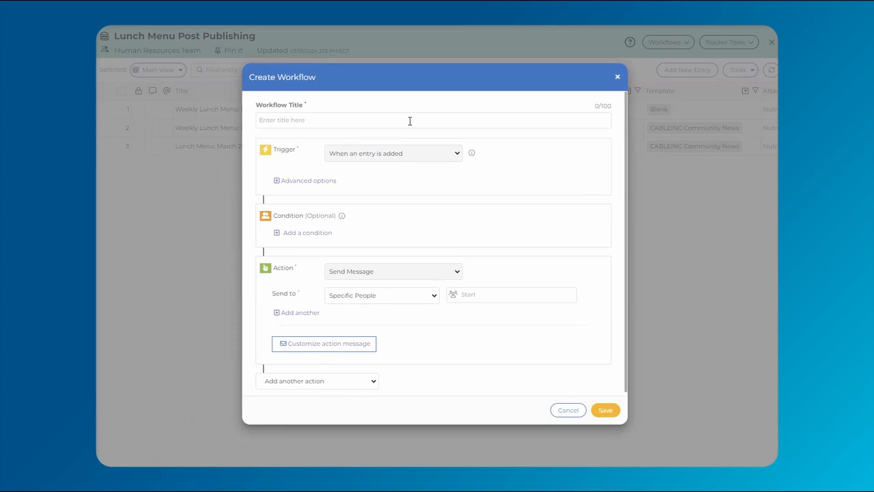
pyautogui.write('Lunch Menu')
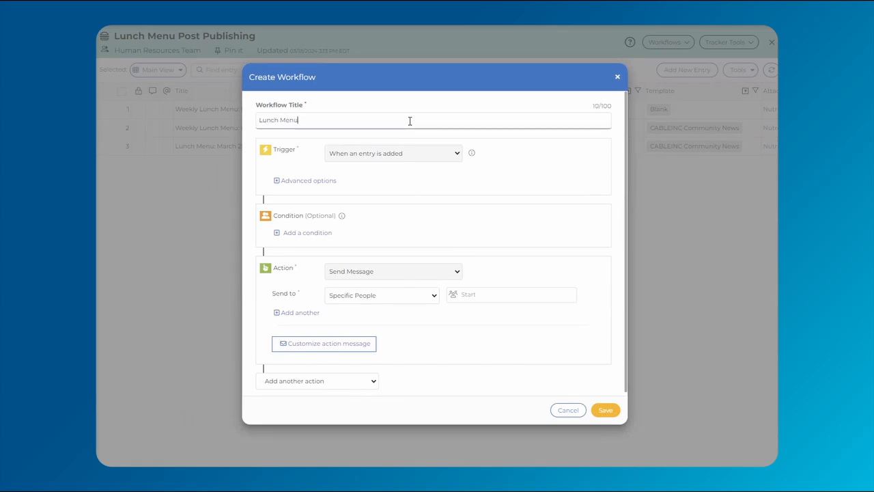